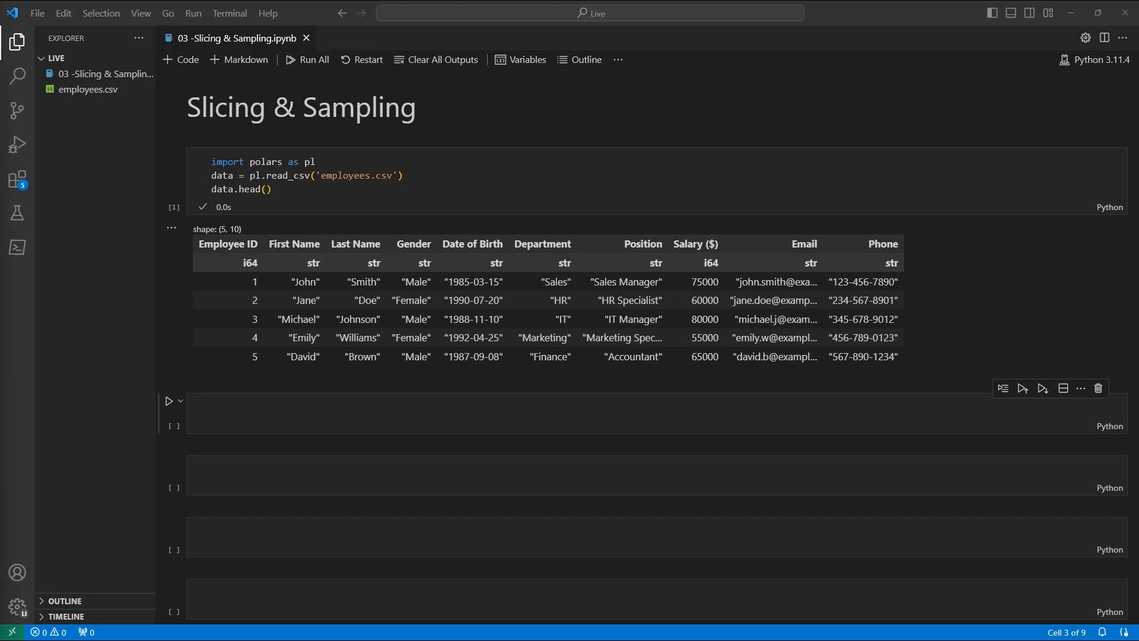
Step: Run data.slice(5,7) in the empty cell to show employee IDs 6–12
left_click(321, 413)
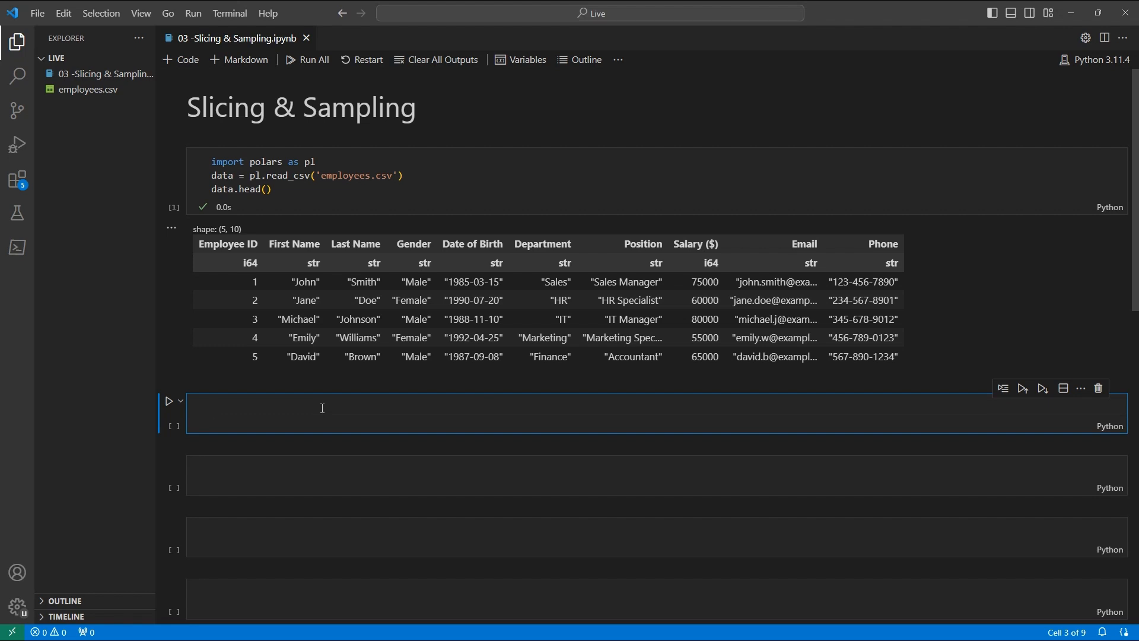
type("data.slic")
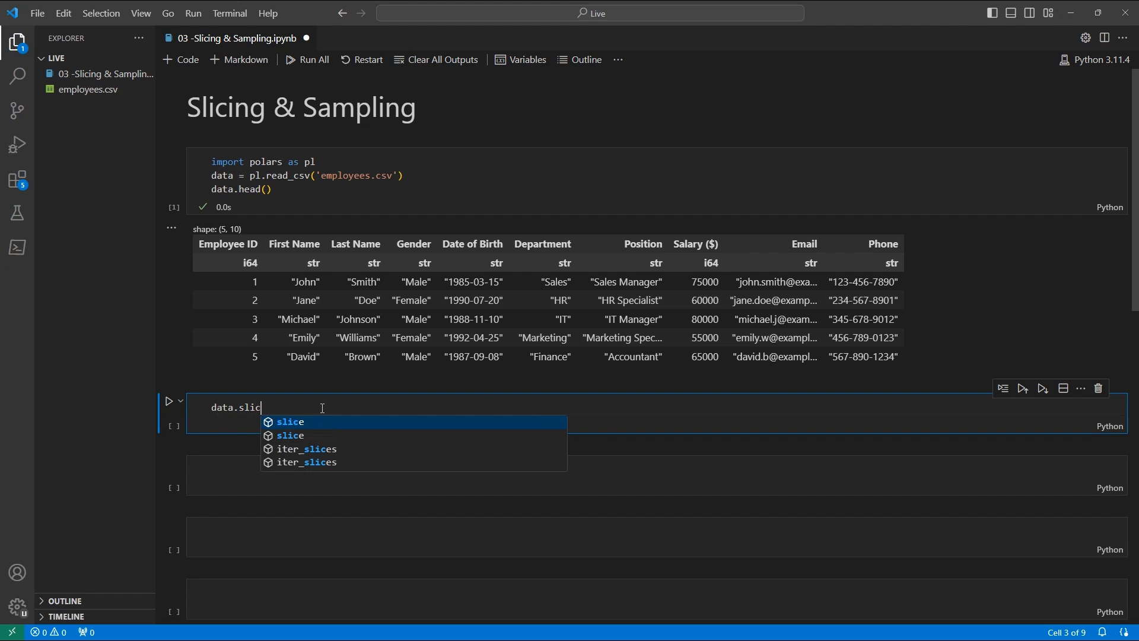
type("e(5,7)")
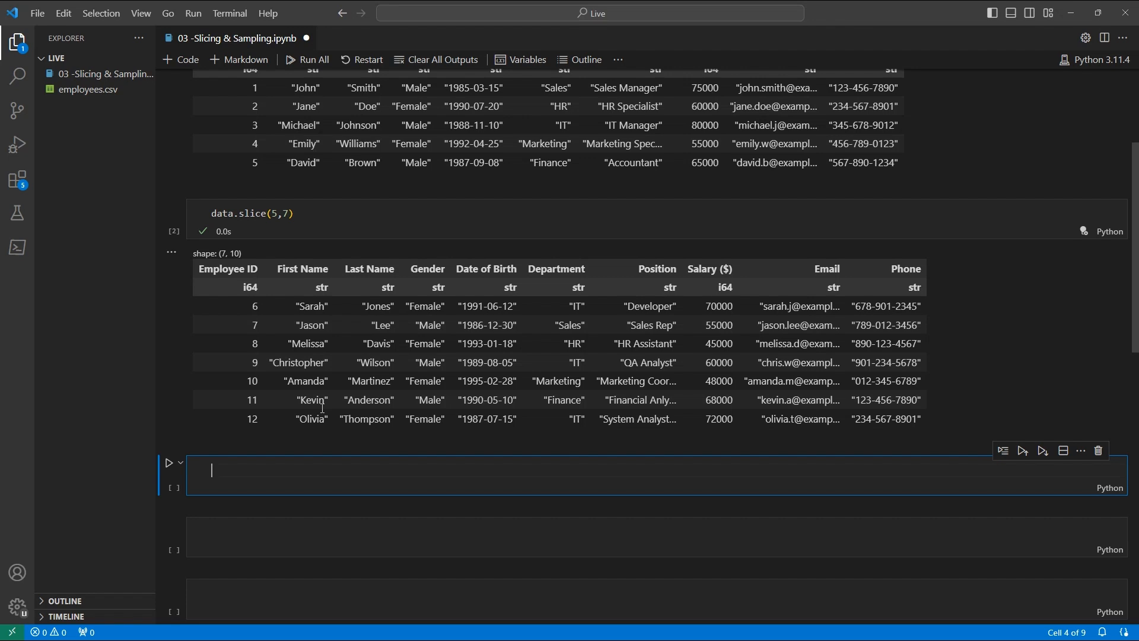
Step: Run data.take_every(3) to list every third employee, IDs 1 through 28
type("data.take_every(3")
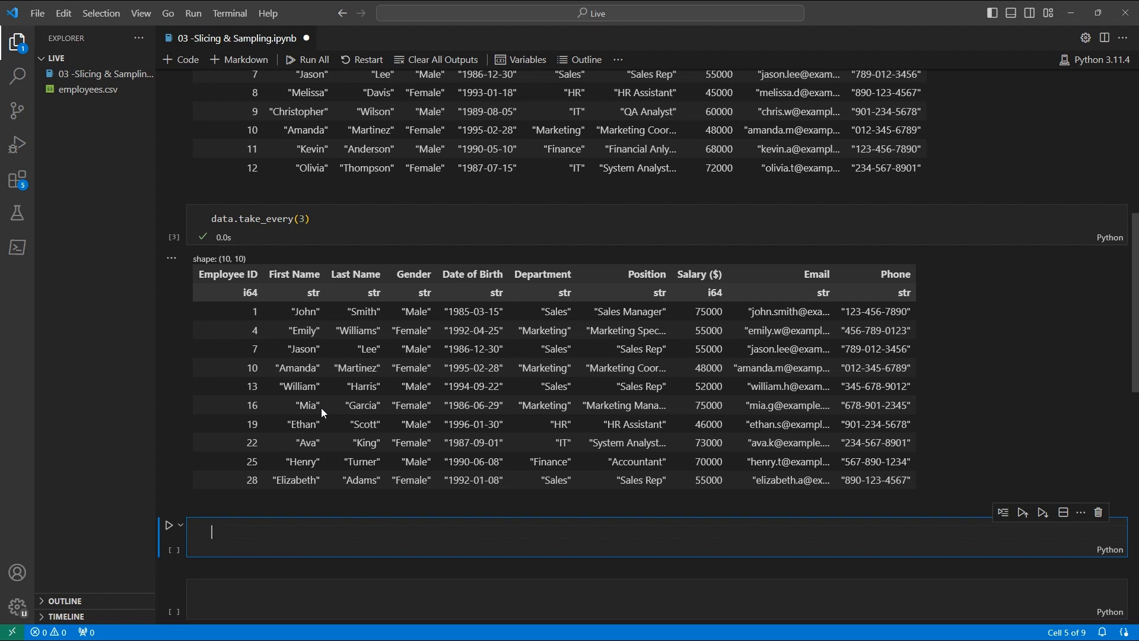
Step: Run data.sample(10) to return ten randomly chosen employees
type("d")
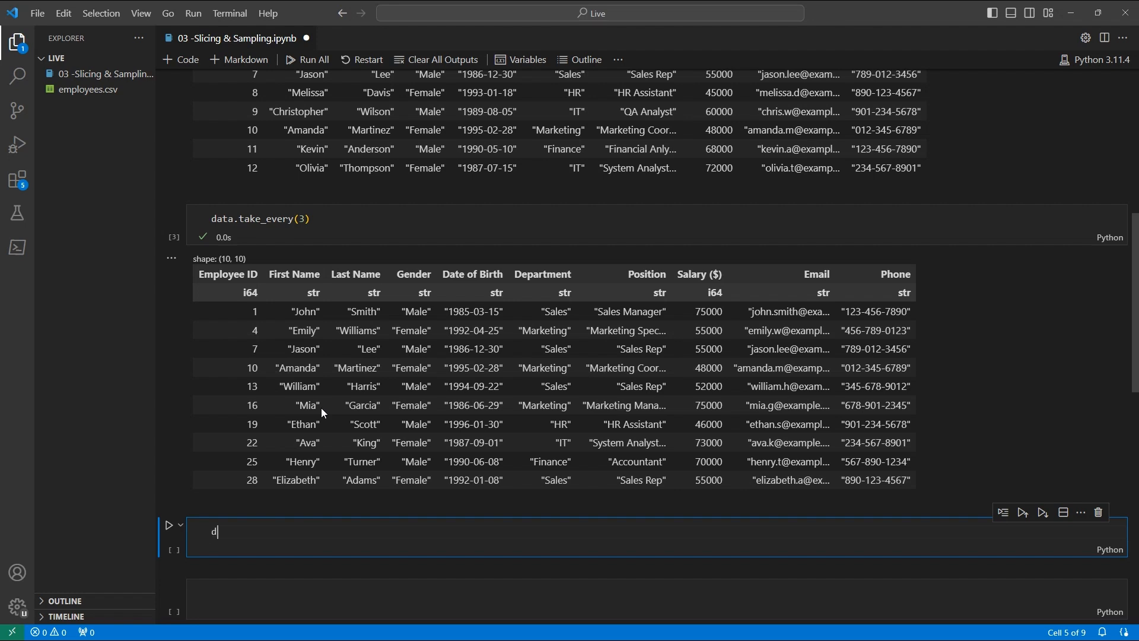
type("ata.sample(10)")
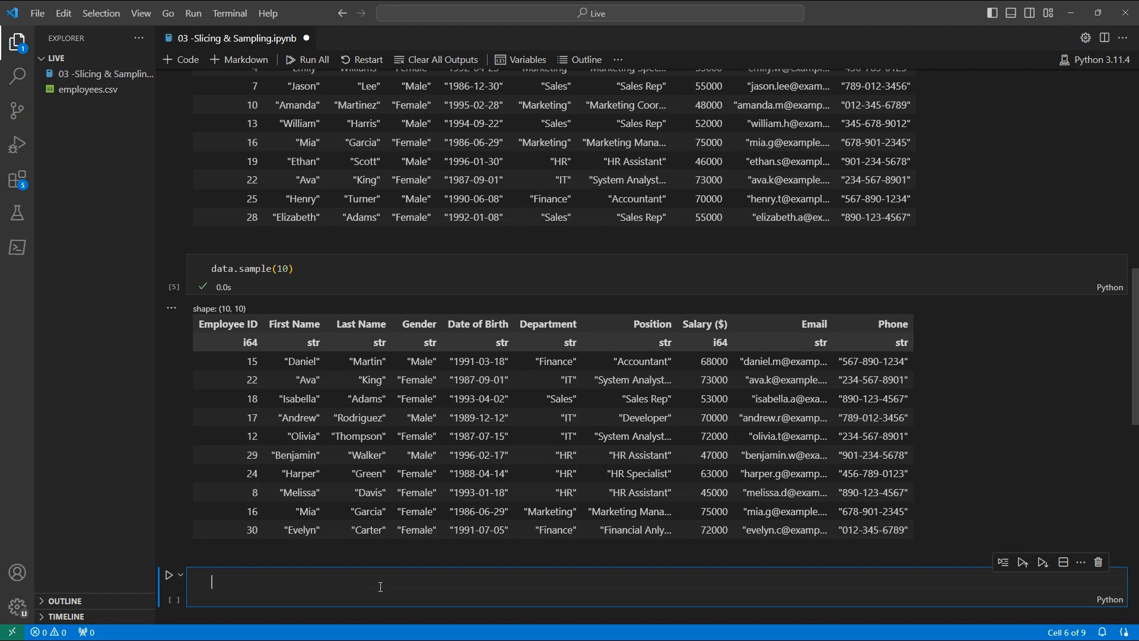
Step: Run data.sample(fraction=.5) to sample fifteen random employees
type("data.sample(fraction=.5")
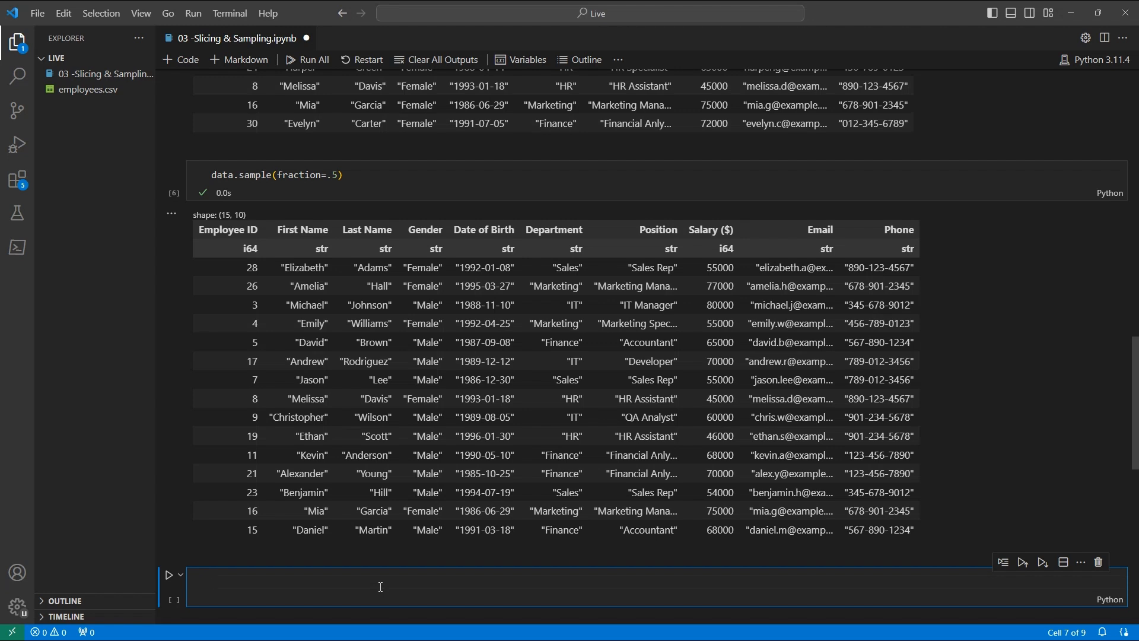
Step: Type 'data.sampl' in the next empty cell without running it
type("data.sampl")
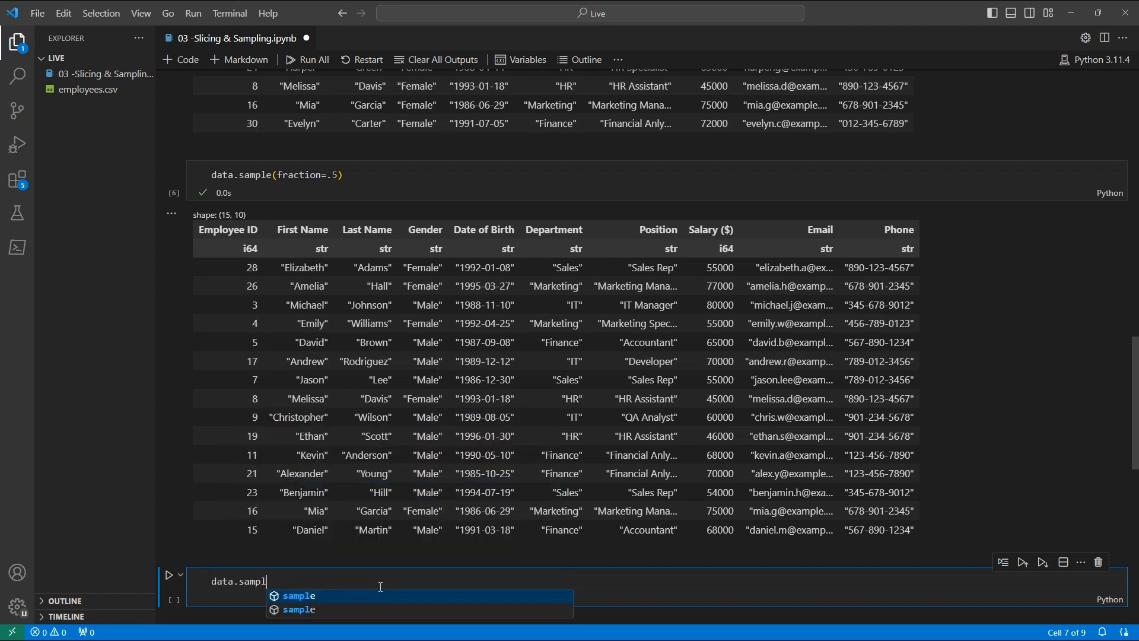